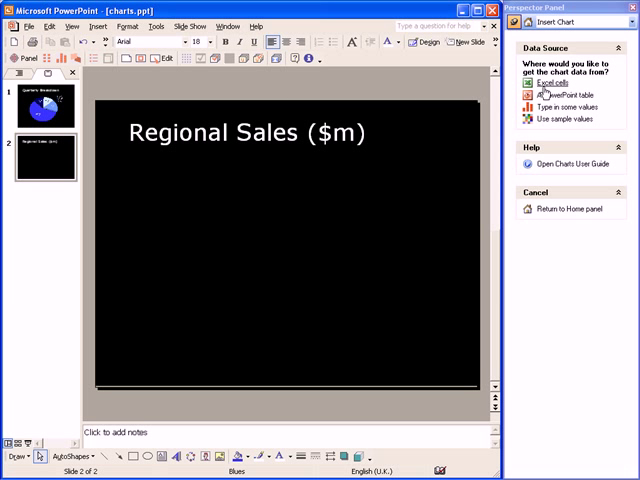
Source the chart from Excel cells A4:E7 and insert a Thin style column chart.
left_click(563, 95)
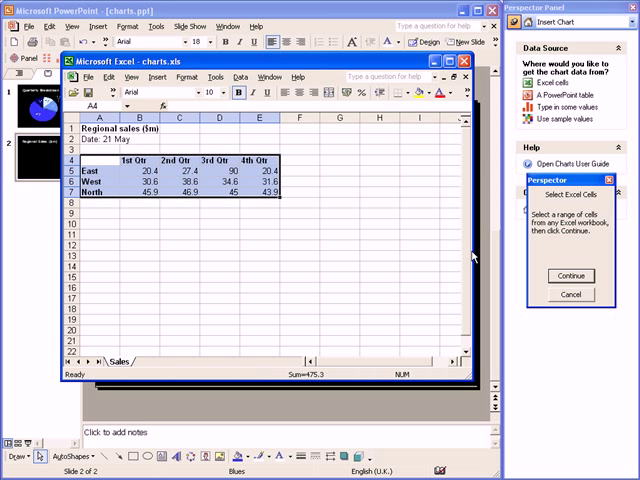
left_click(570, 276)
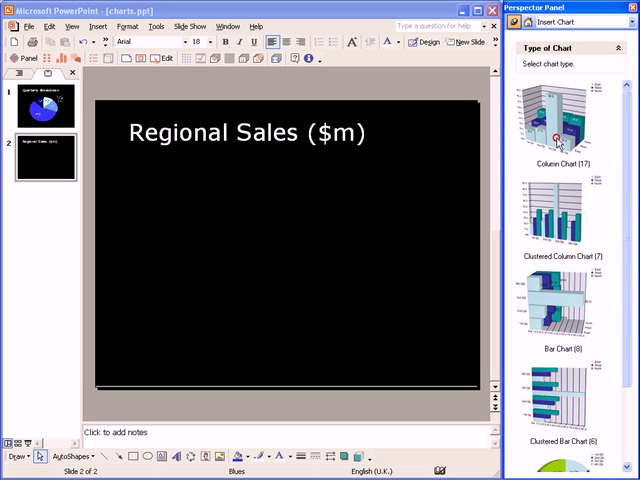
left_click(567, 117)
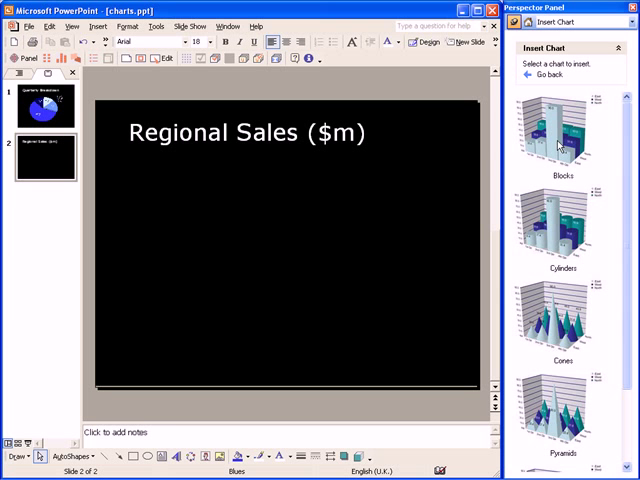
scroll("down", 3)
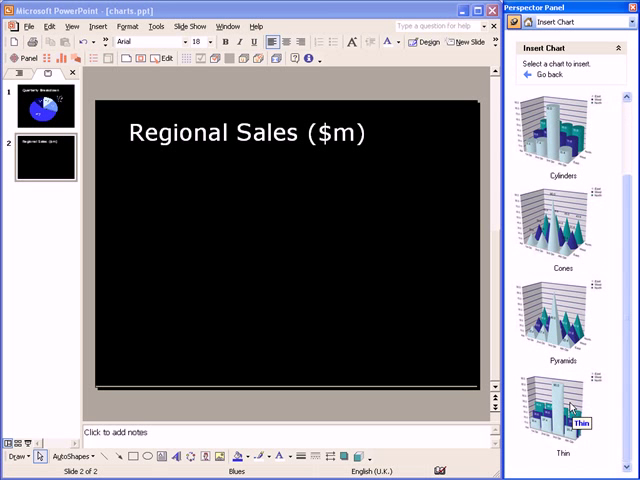
left_click(560, 405)
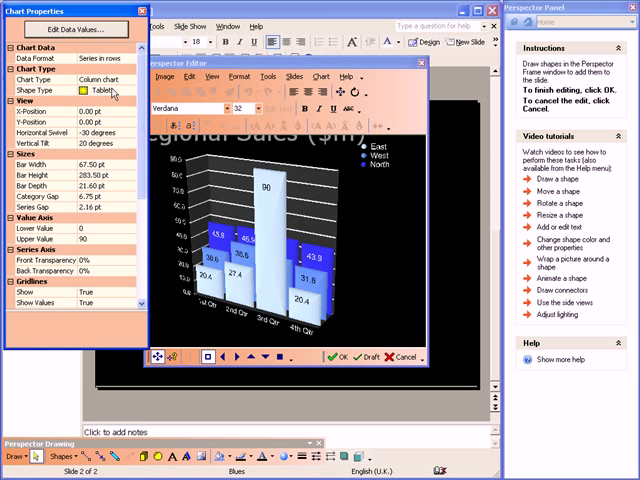
Change the bar Shape Type from tablets to Rounded Rectangle.
left_click(118, 91)
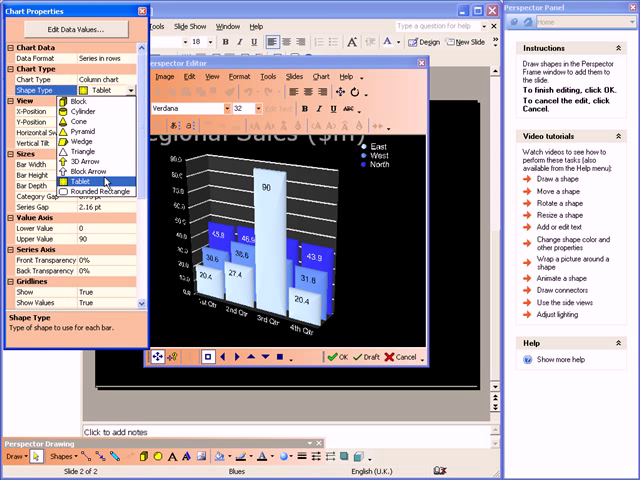
left_click(108, 189)
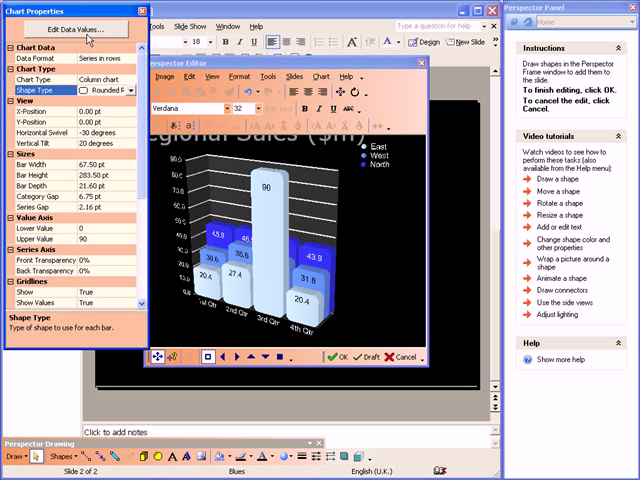
Rename the North series to South in the data values and place the chart on slide 2.
left_click(70, 28)
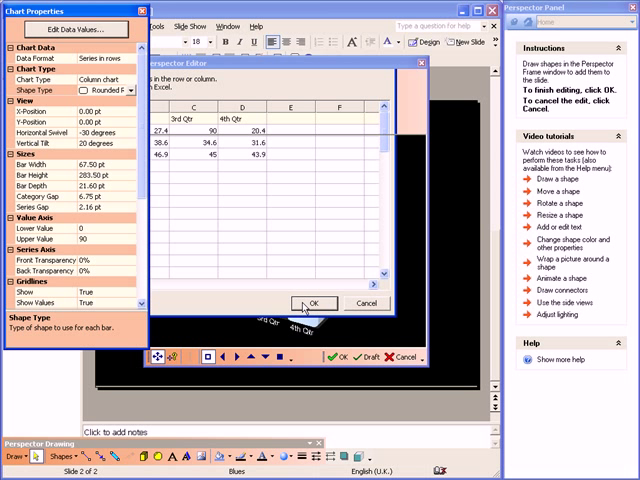
left_click(314, 303)
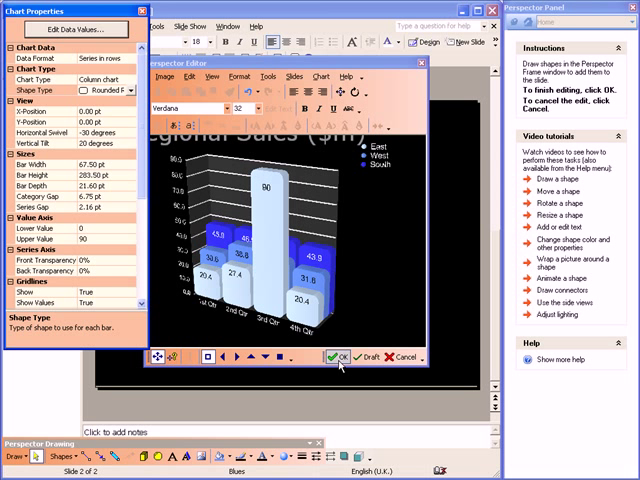
left_click(343, 357)
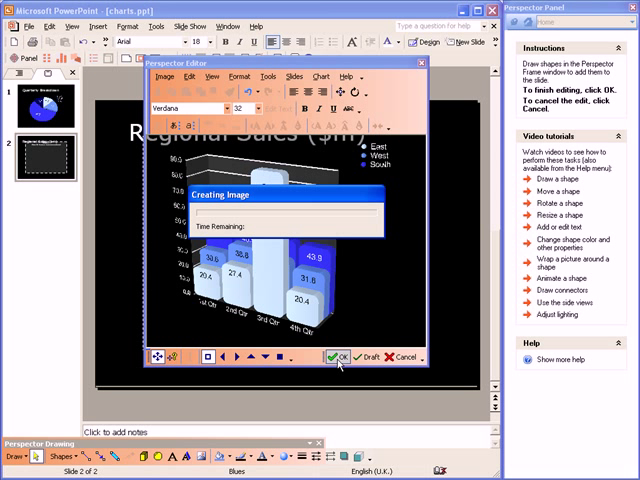